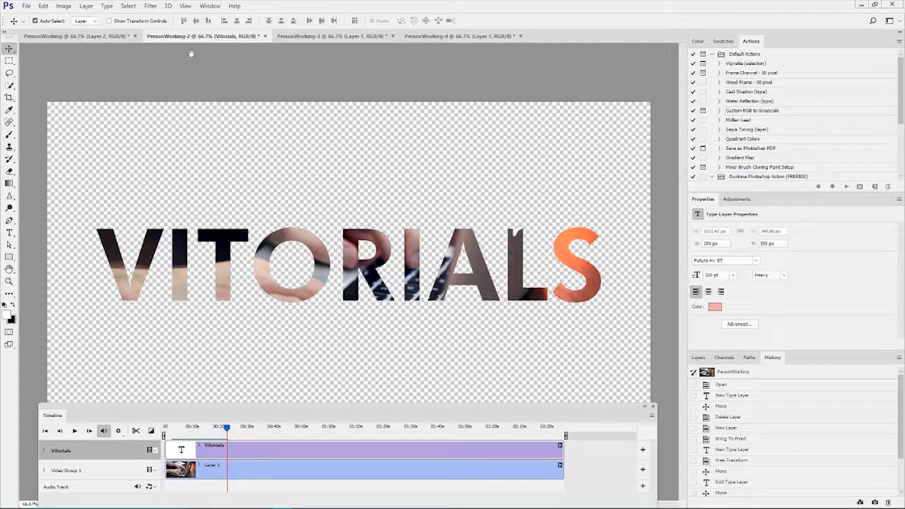
# - View the finished KIKSTARTER example document, then glance at the Kickstarter blog in Firefox
pyautogui.click(74, 431)
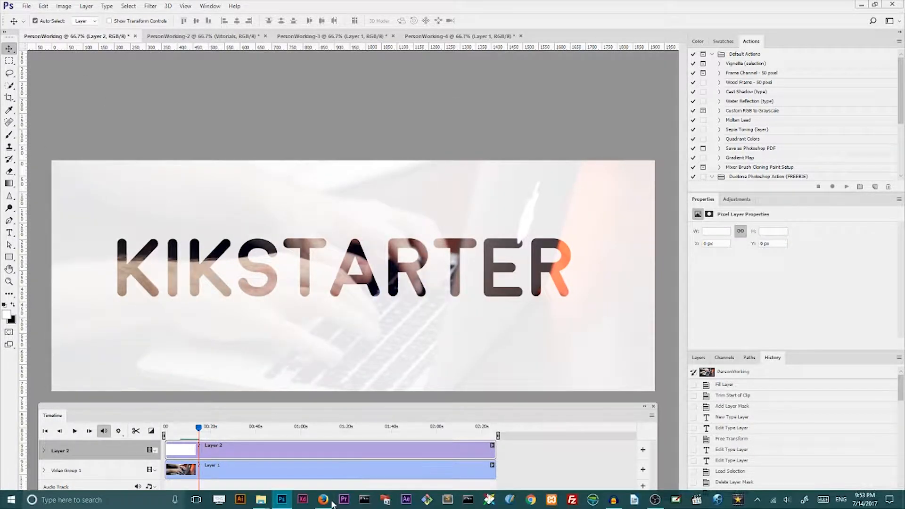
pyautogui.click(323, 499)
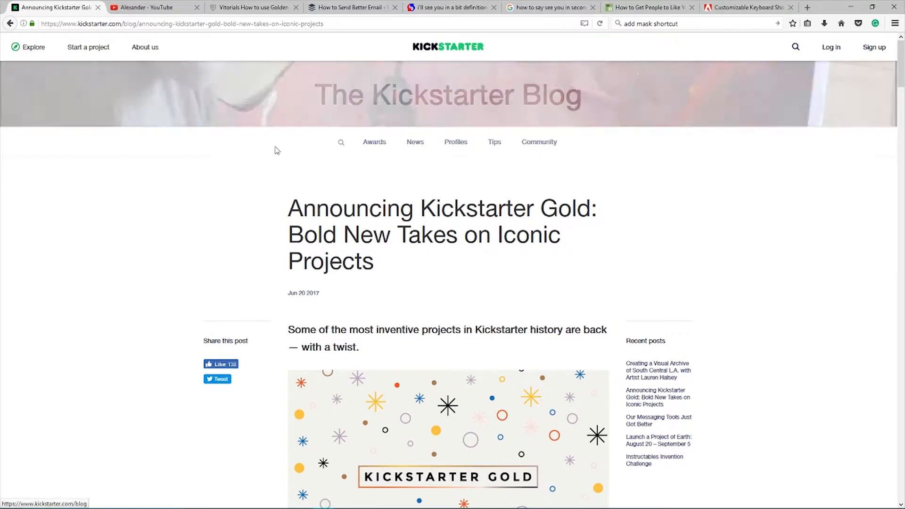
pyautogui.moveTo(815, 192)
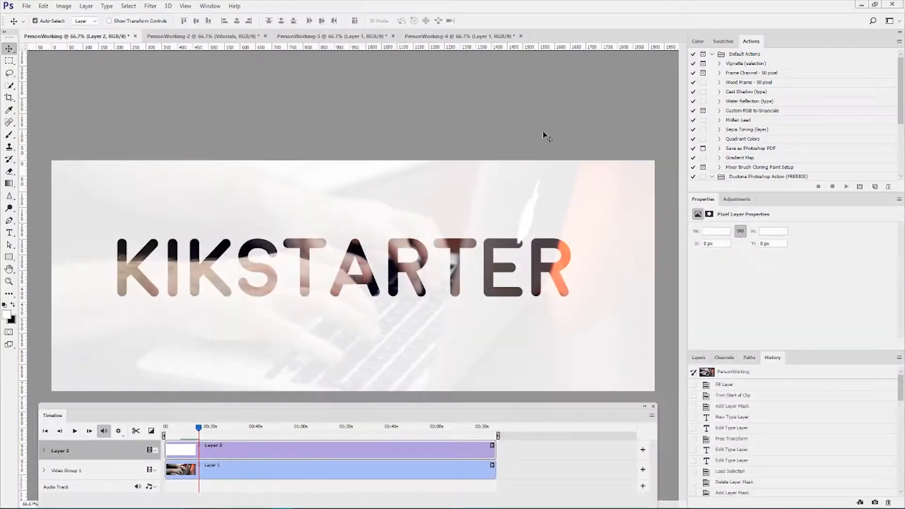
pyautogui.moveTo(196, 35)
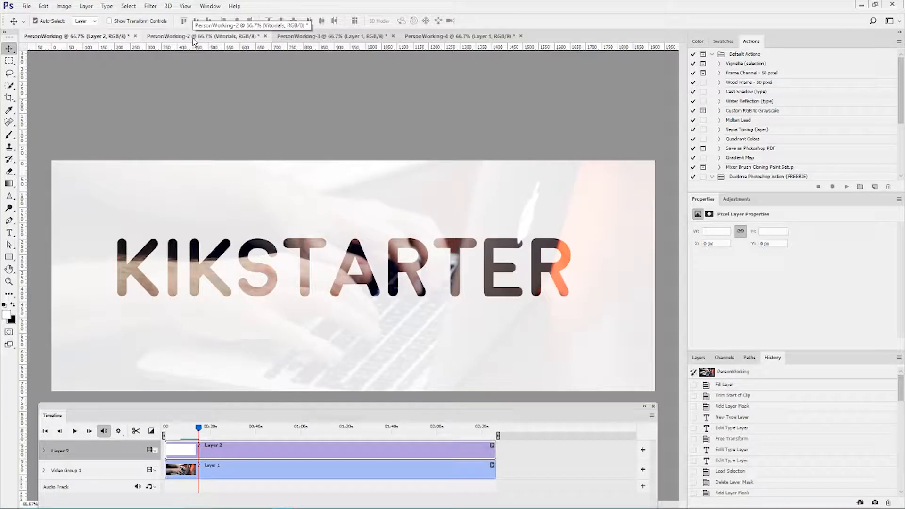
# - Switch to the PersonWorking-3 document containing only the typing video
pyautogui.click(311, 36)
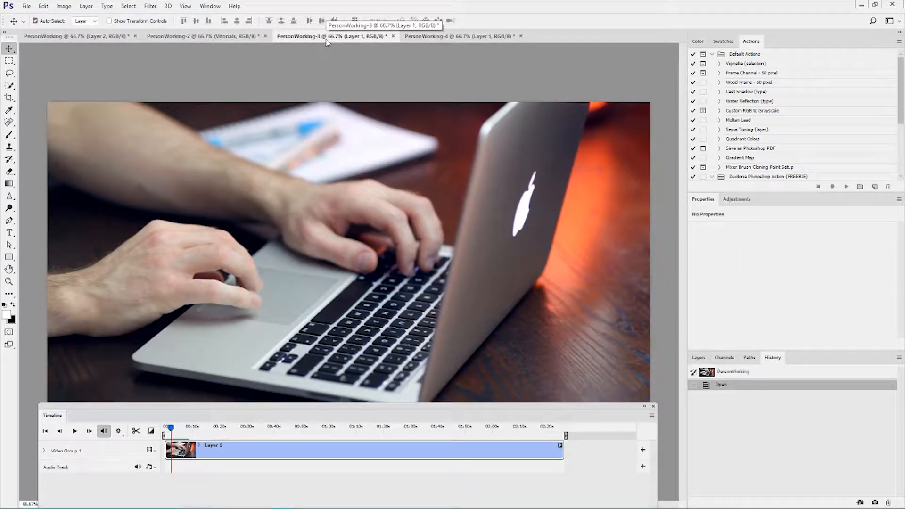
# - Create an empty layer named 'text' and bring it above the video group
pyautogui.click(75, 430)
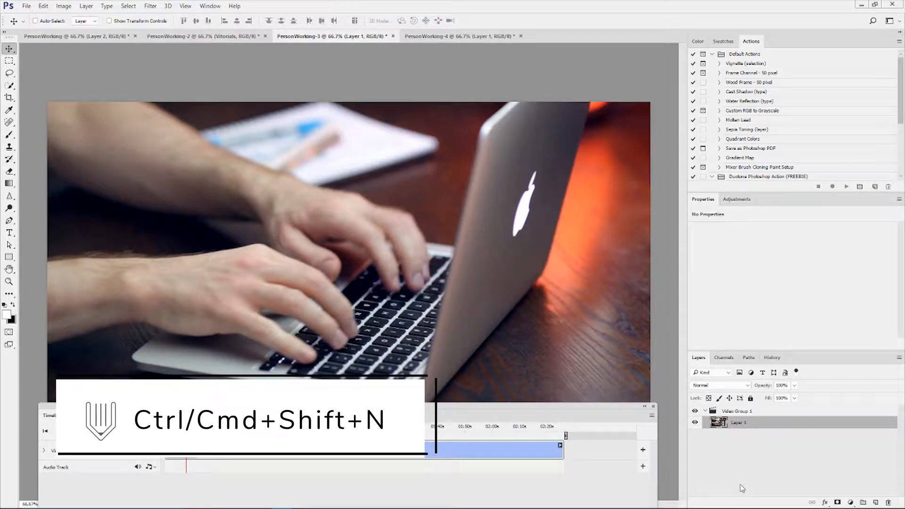
pyautogui.press('Ctrl+Shift+N')
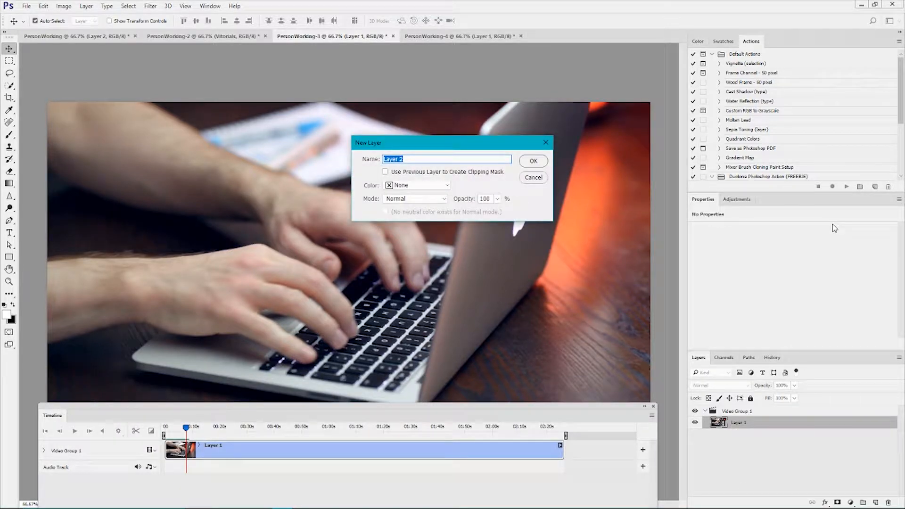
pyautogui.click(532, 160)
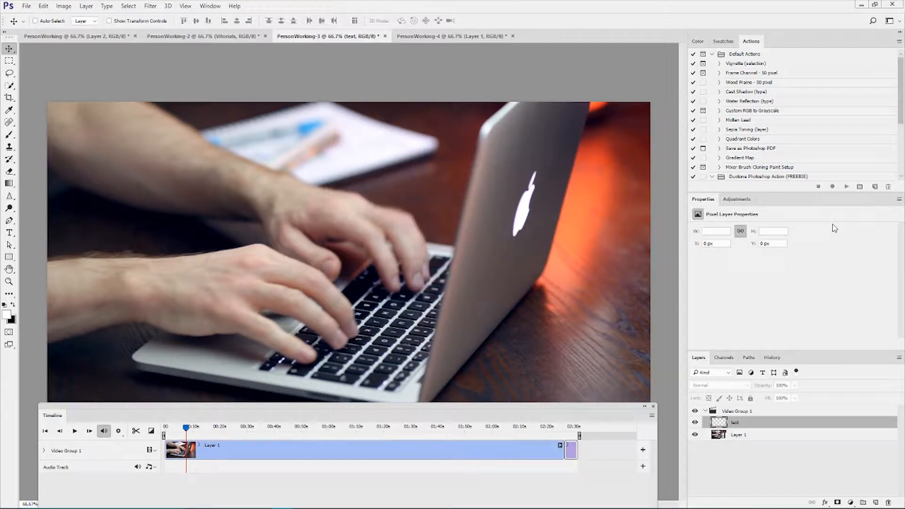
pyautogui.press('ctrl')
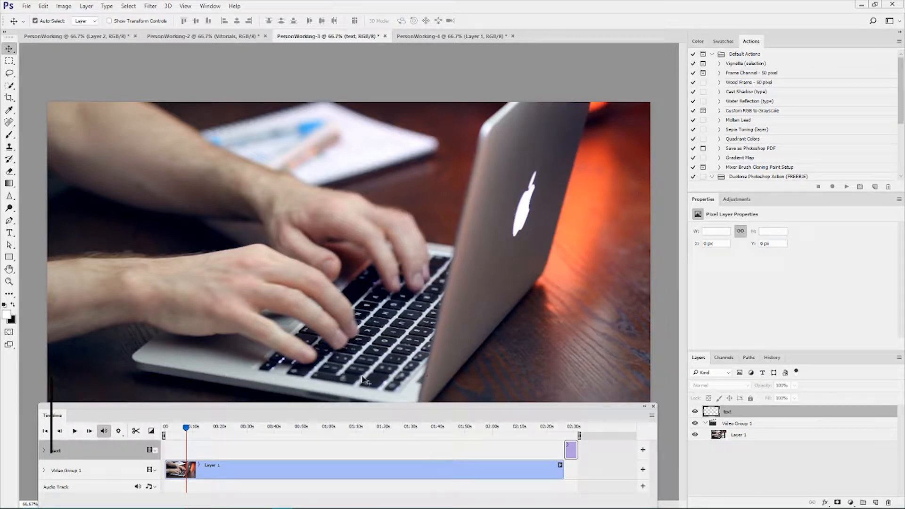
# - Type VITORIALS in large pink letters across the video with the Horizontal Type tool
pyautogui.click(10, 232)
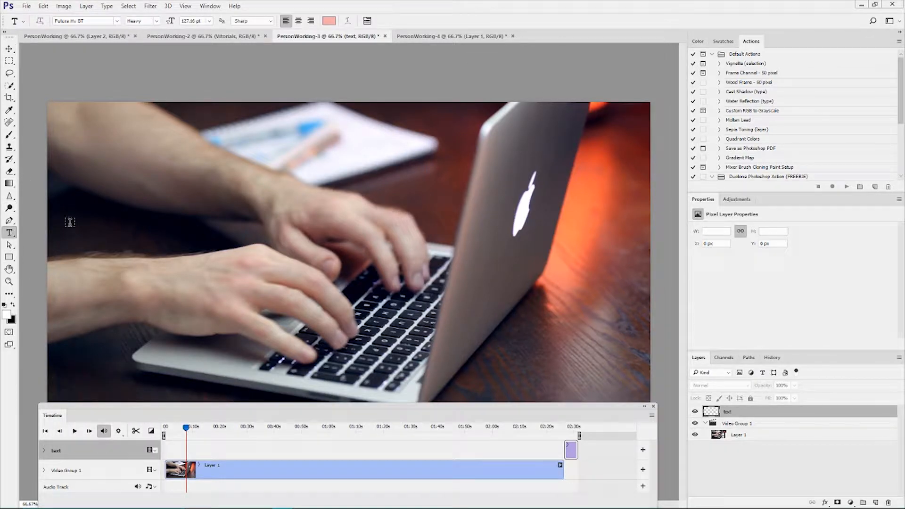
pyautogui.moveTo(172, 244)
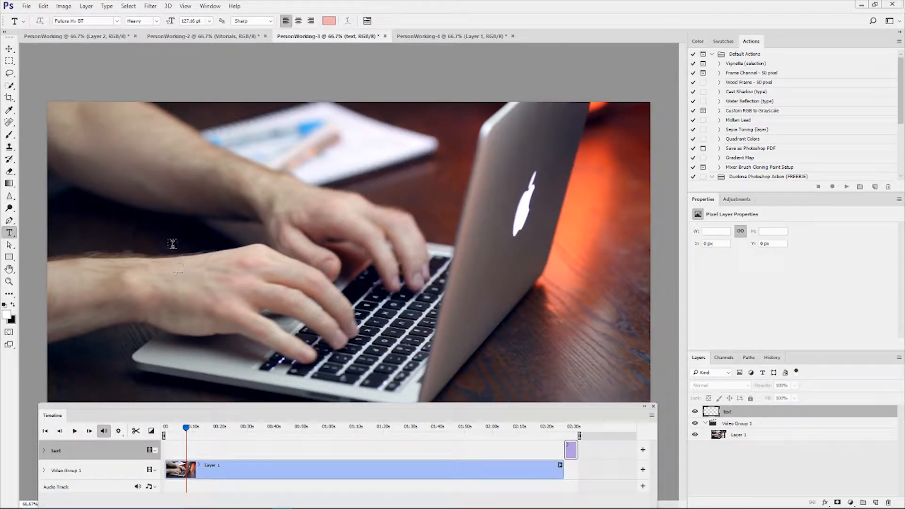
pyautogui.click(188, 244)
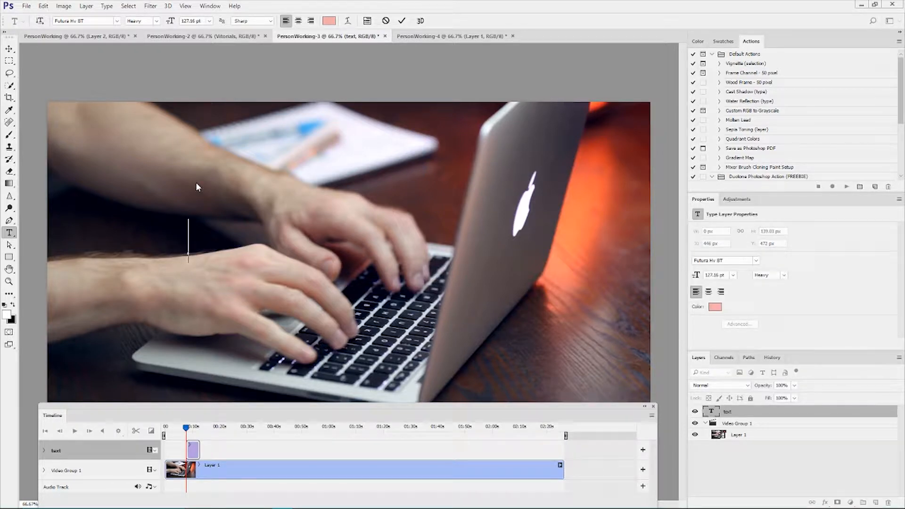
pyautogui.write('VITORIALS')
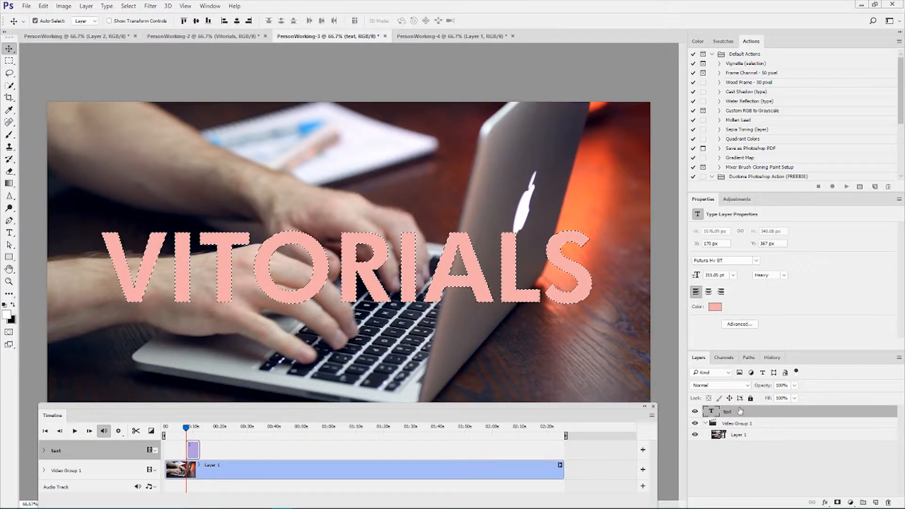
# - Mask Layer 1 with the lettering selection, then move to the PersonWorking-4 document
pyautogui.click(739, 435)
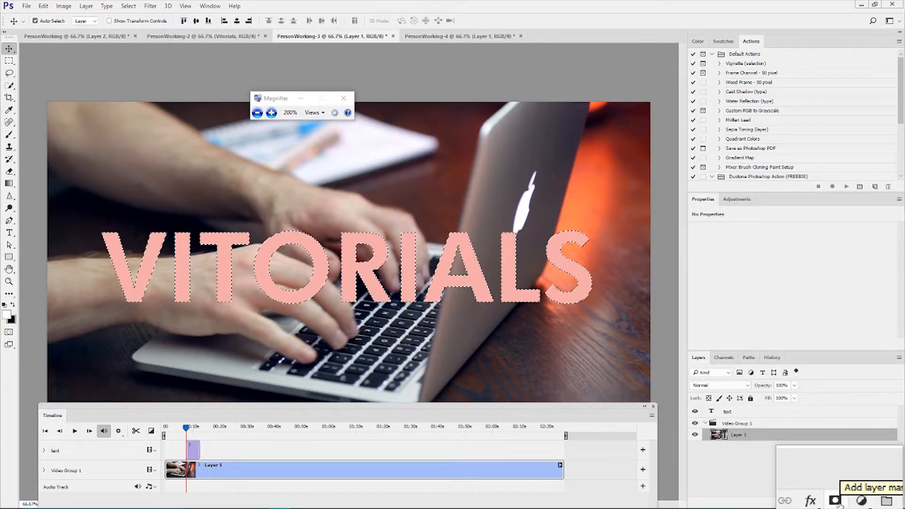
pyautogui.click(836, 499)
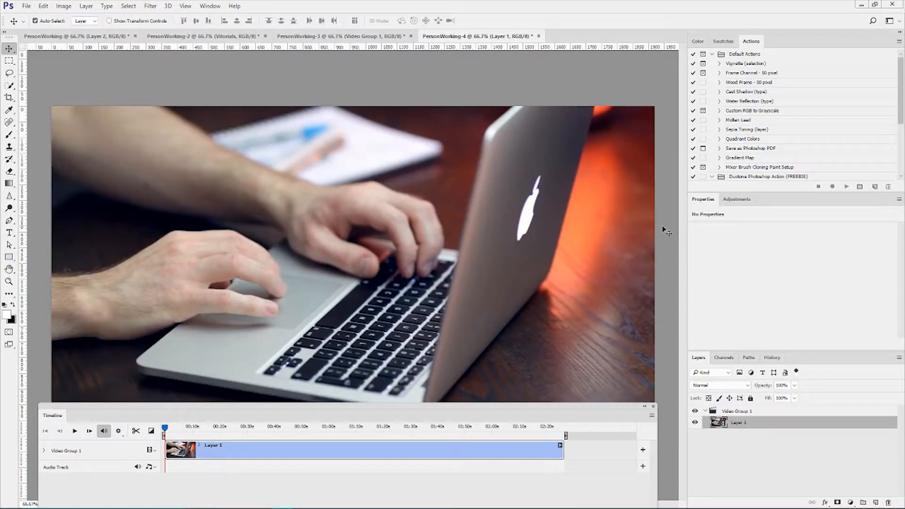
# - Create a layer named 'solid', fill it with white, and bring it to the top
pyautogui.press('Ctrl+Shift+N')
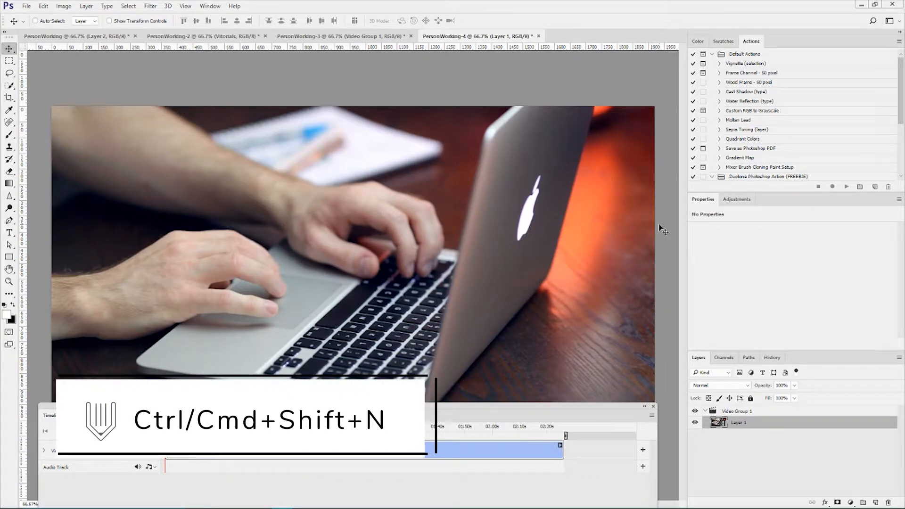
pyautogui.press('ctrl+shift+n')
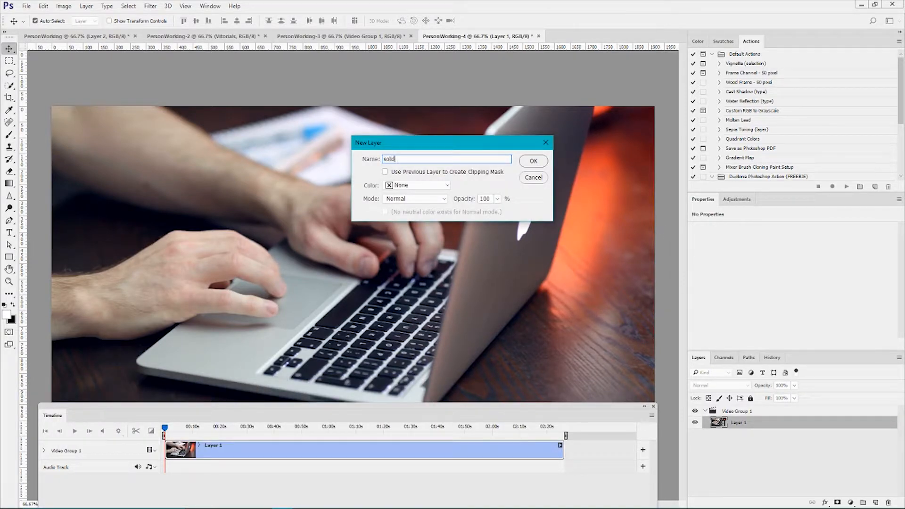
pyautogui.click(532, 160)
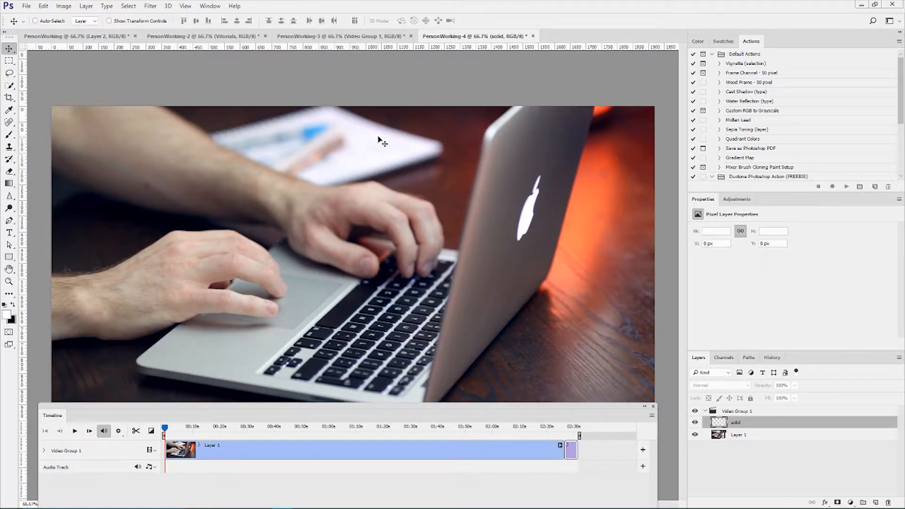
pyautogui.press('Alt+Backspace')
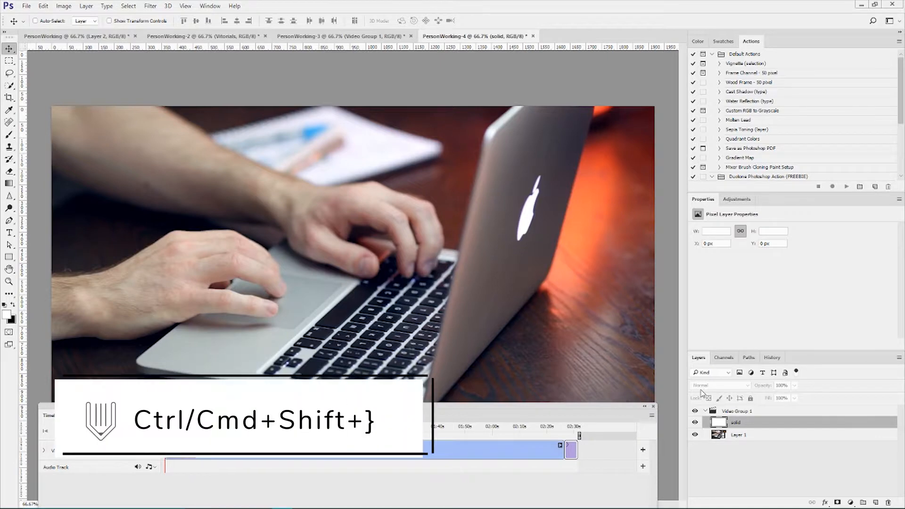
pyautogui.press('ctrl+shift+}')
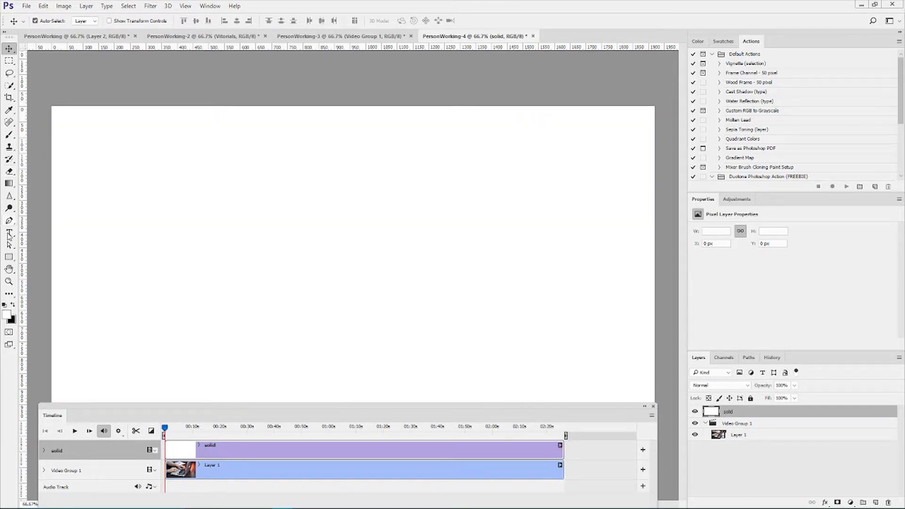
# - Type KICKSTARTER in large pink letters across the white solid and commit it
pyautogui.click(10, 232)
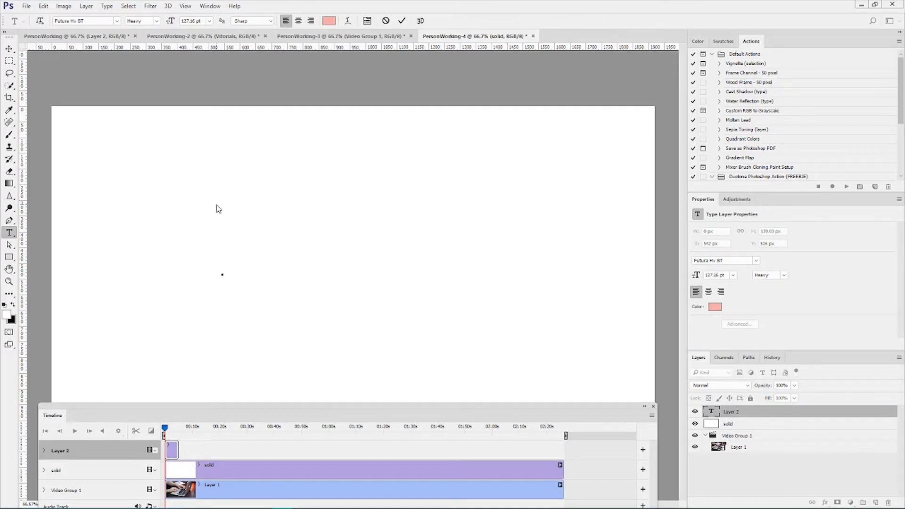
pyautogui.write('KICKSTARTER')
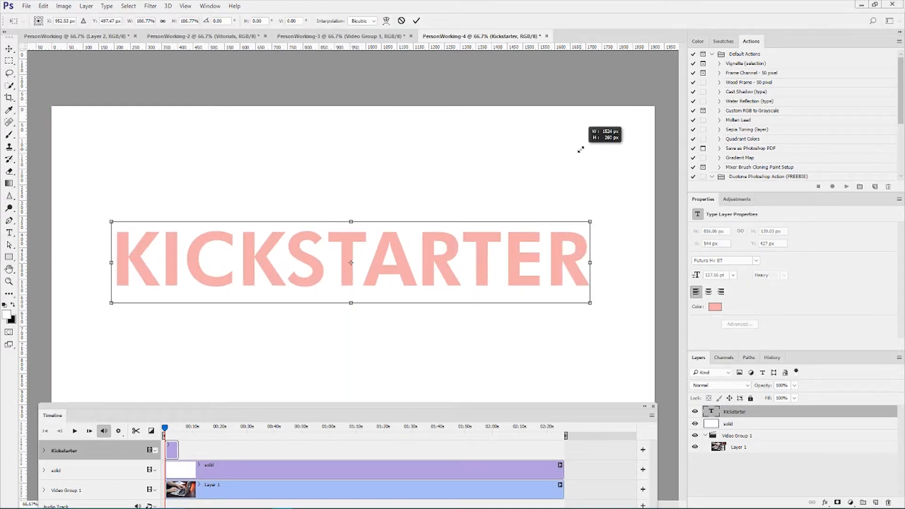
pyautogui.click(416, 21)
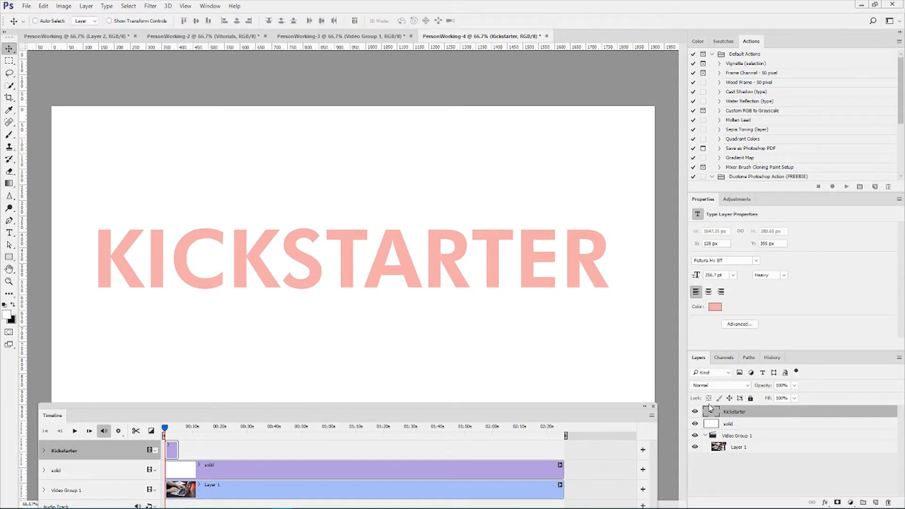
# - Mask the solid layer with the KICKSTARTER letter selection, then reselect the text layer
pyautogui.click(710, 410)
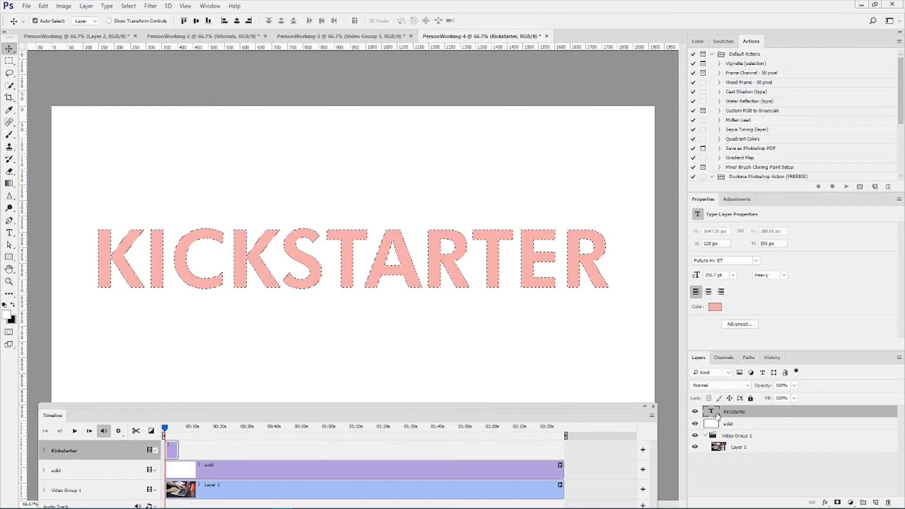
pyautogui.click(750, 423)
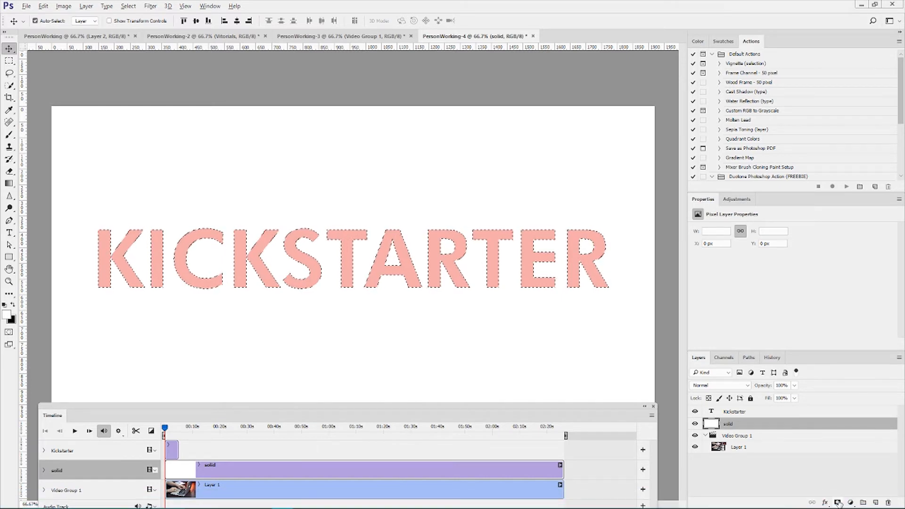
pyautogui.click(836, 501)
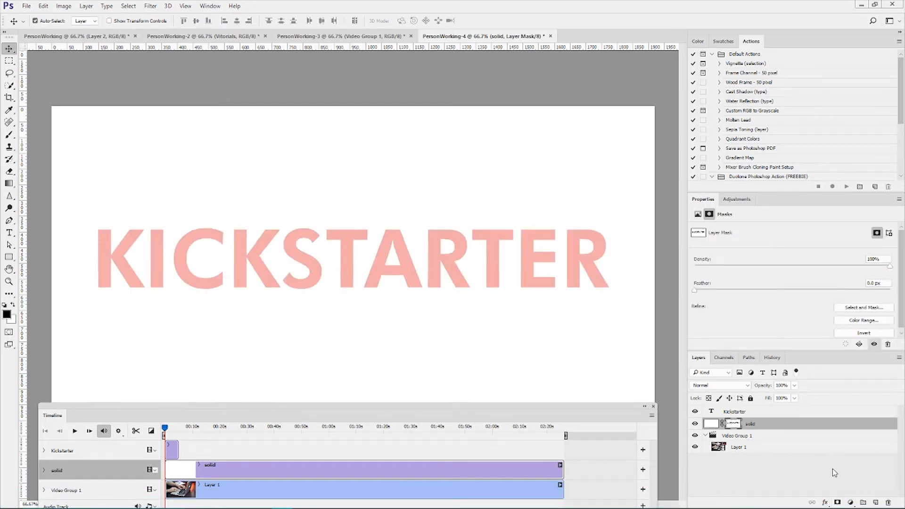
pyautogui.click(735, 411)
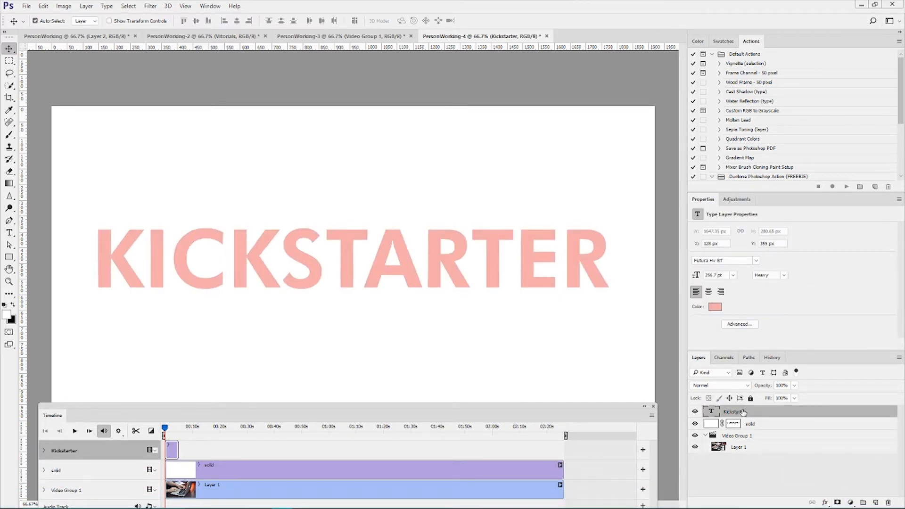